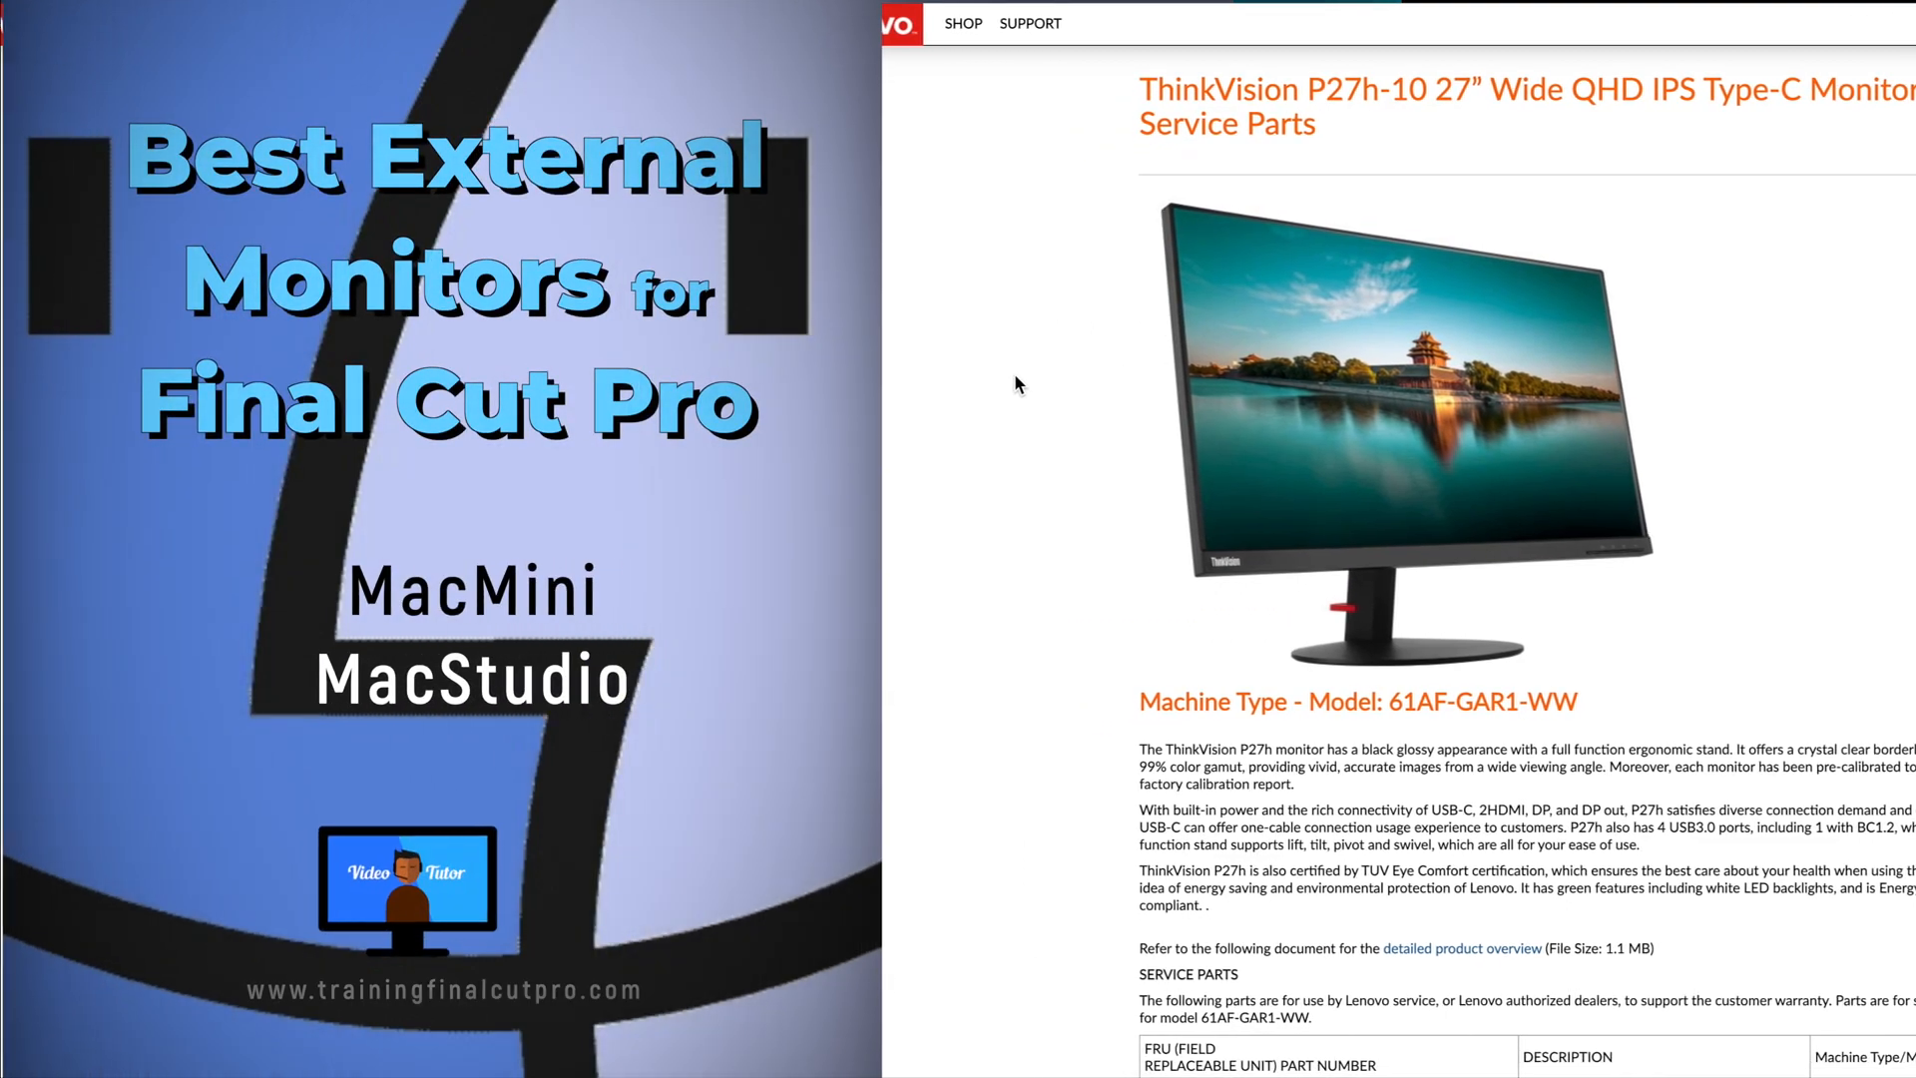
- Show the LEN P27h-10's 'Use as' options: main, extended (selected), or mirror
scroll(down, 3)
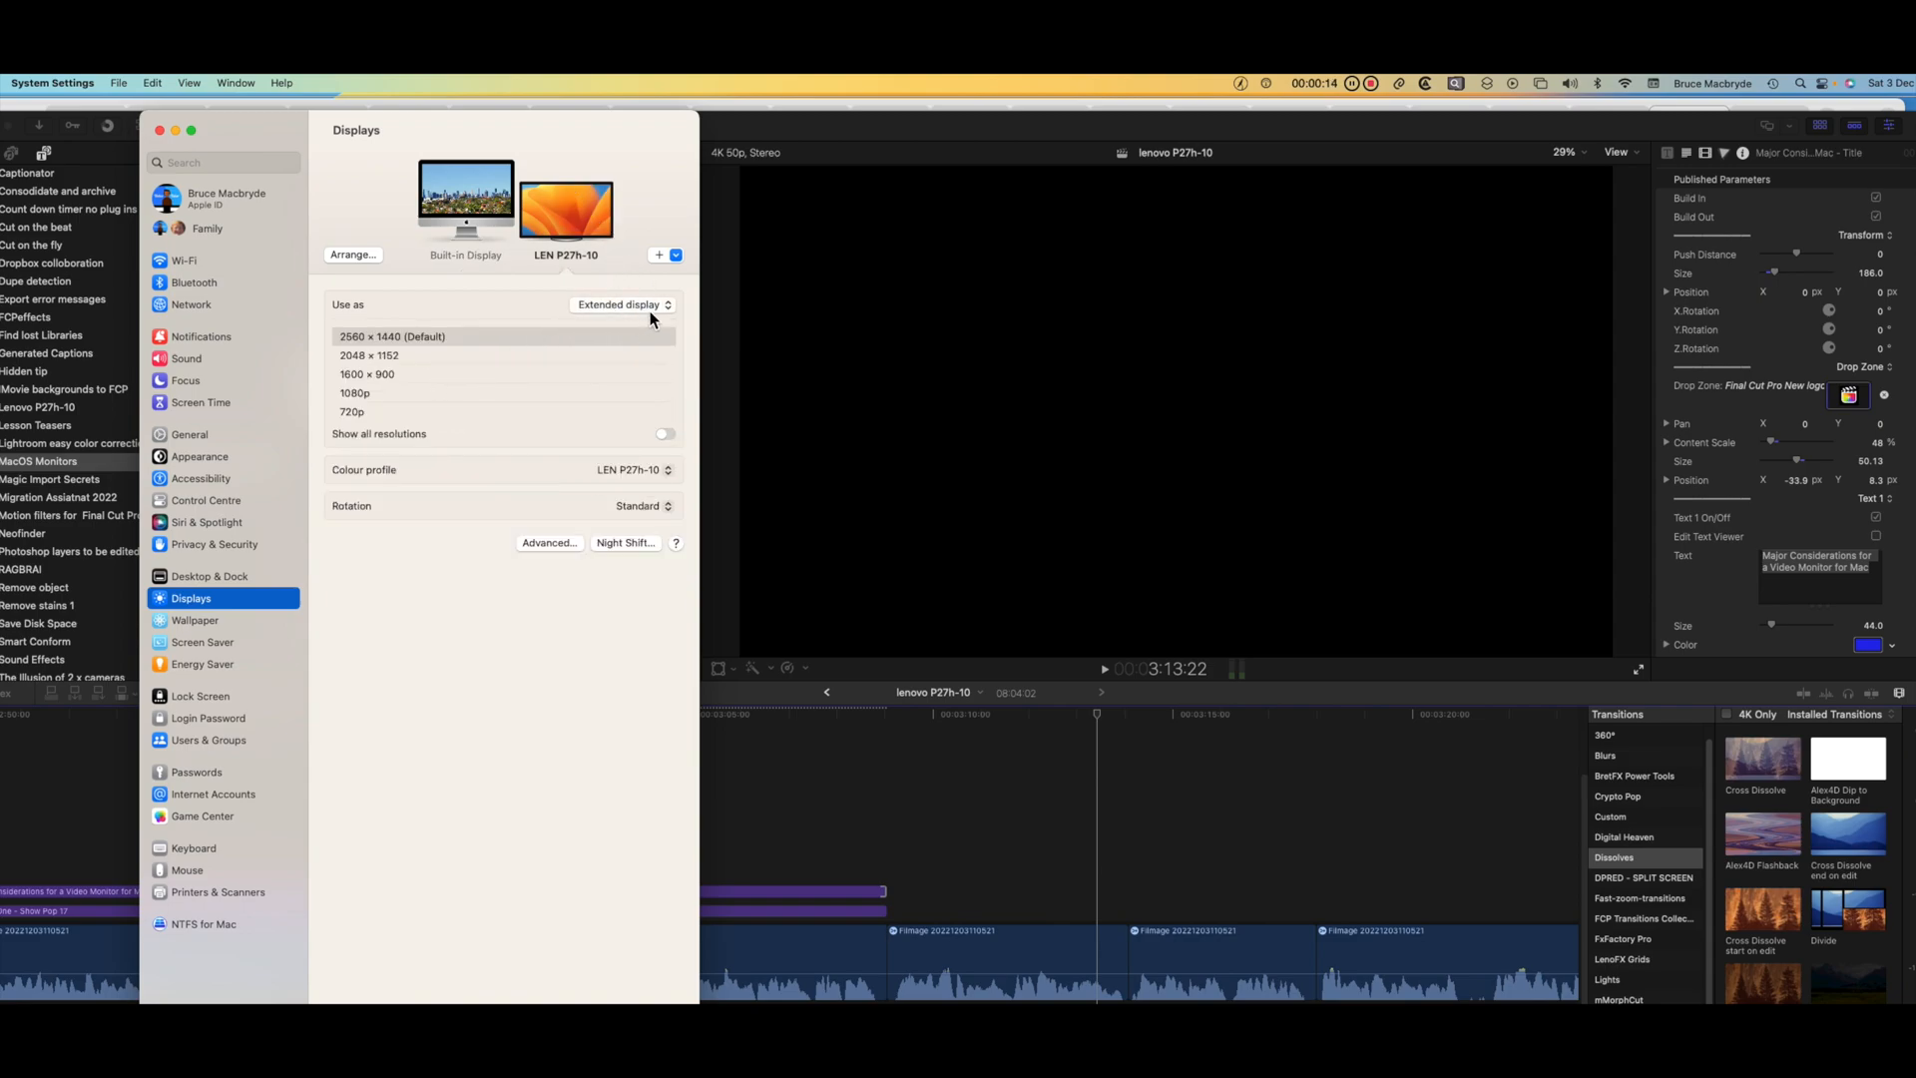
click(623, 304)
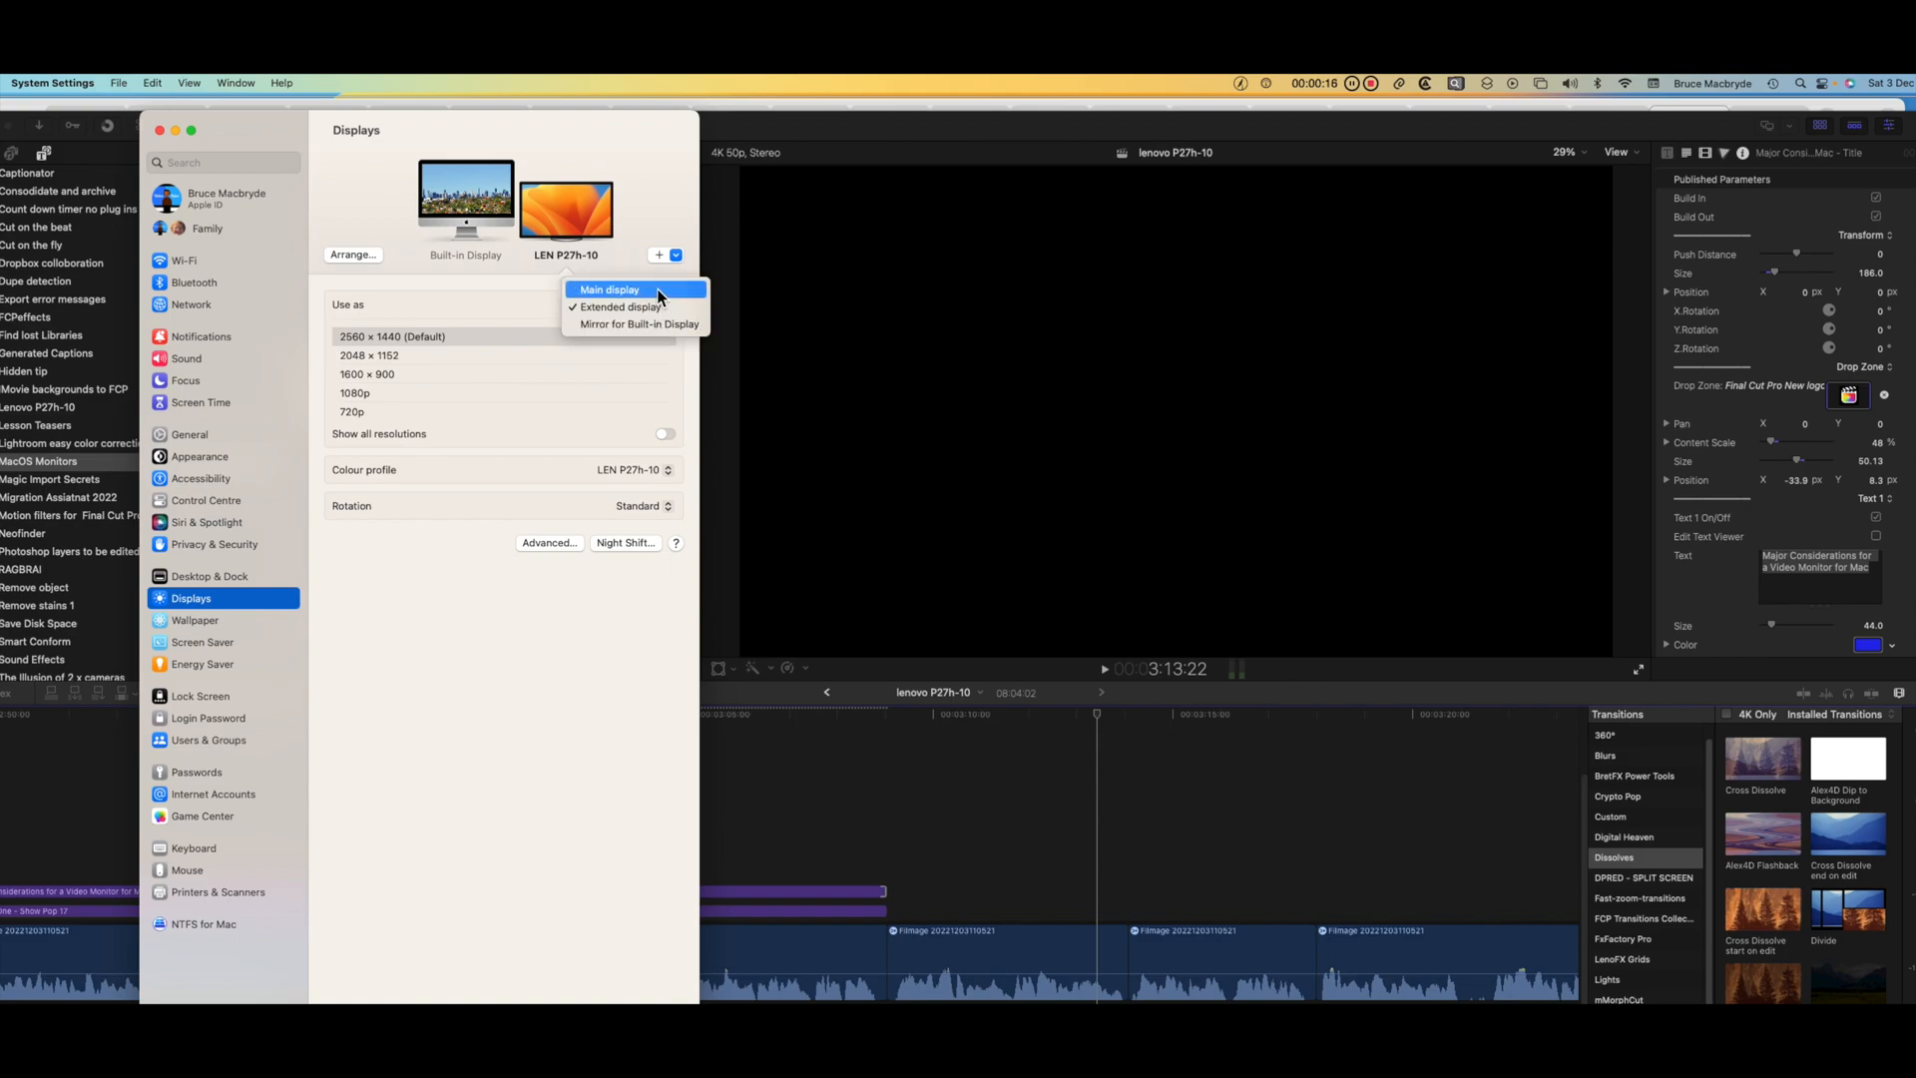
mouse_move(648, 324)
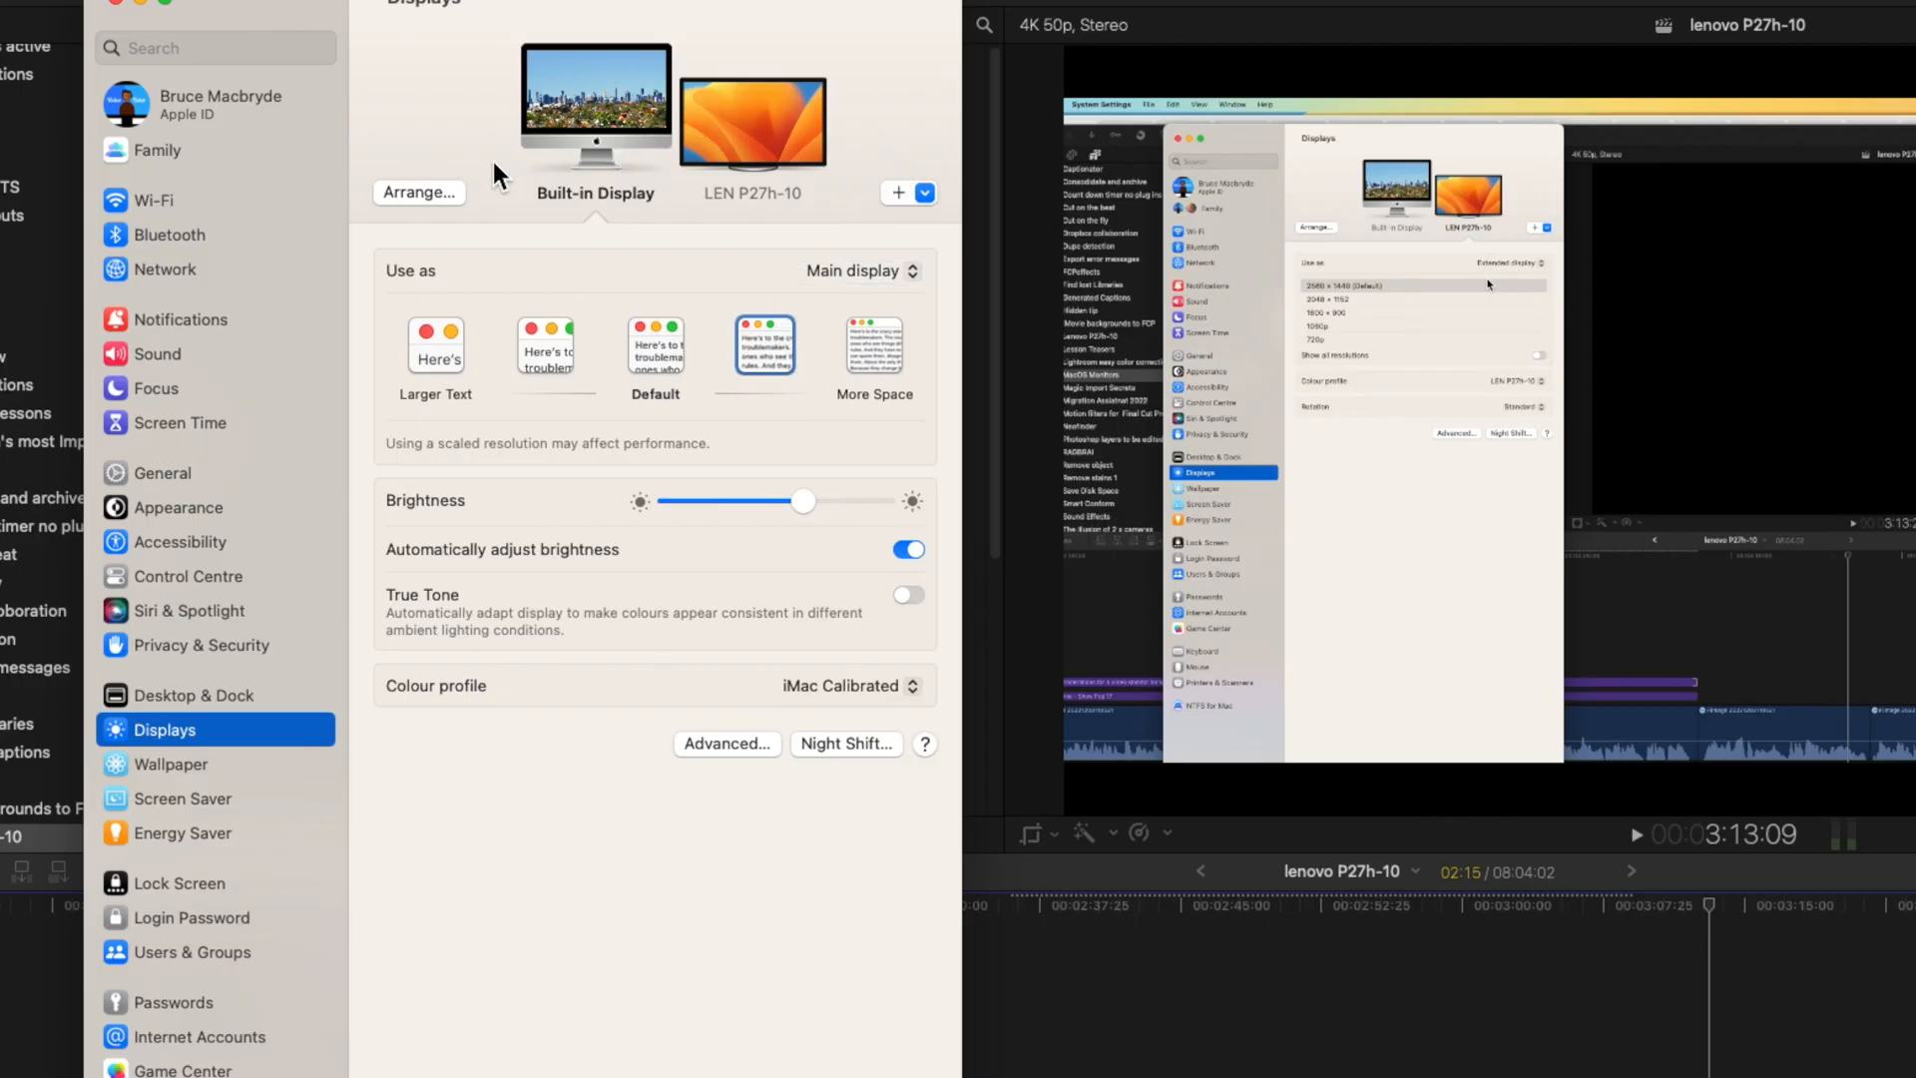
- Drag the LEN P27h-10 thumbnail beside the built-in display in Arrange
click(419, 192)
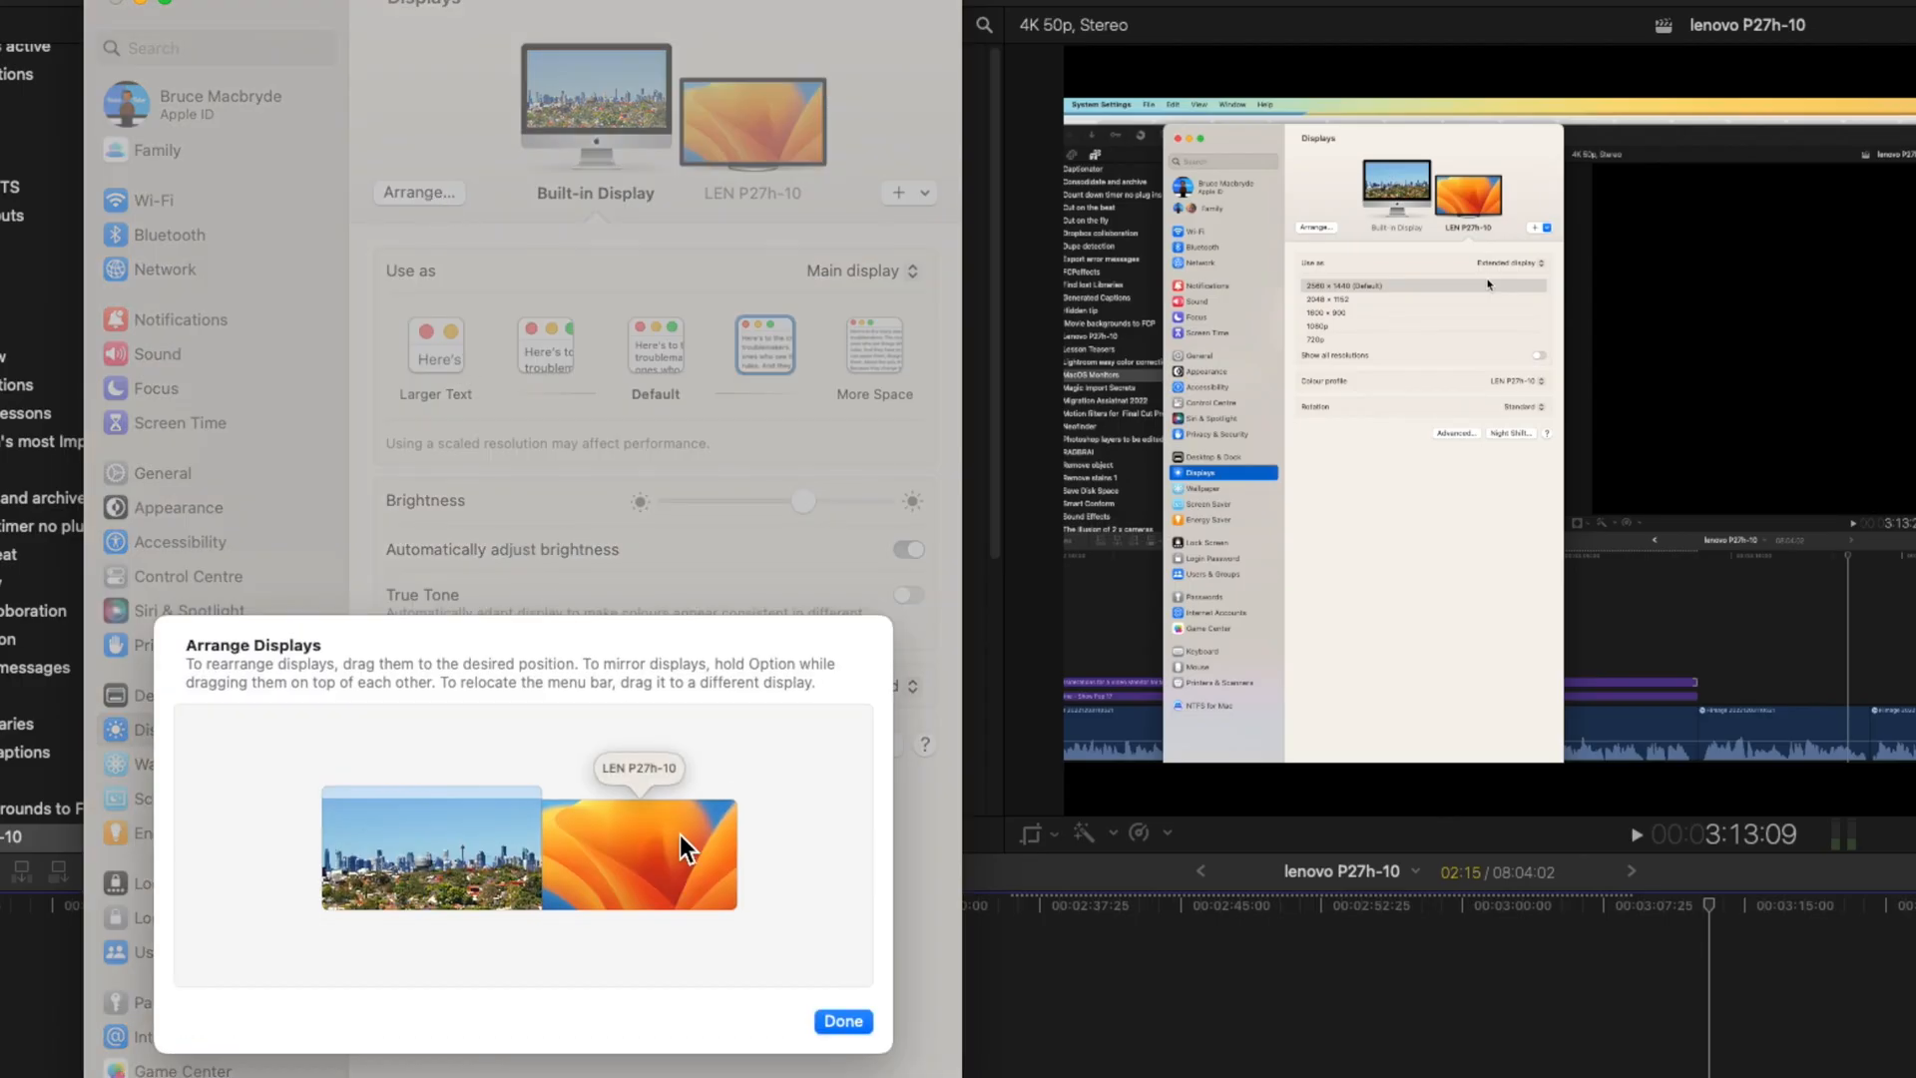
drag(679, 849, 513, 812)
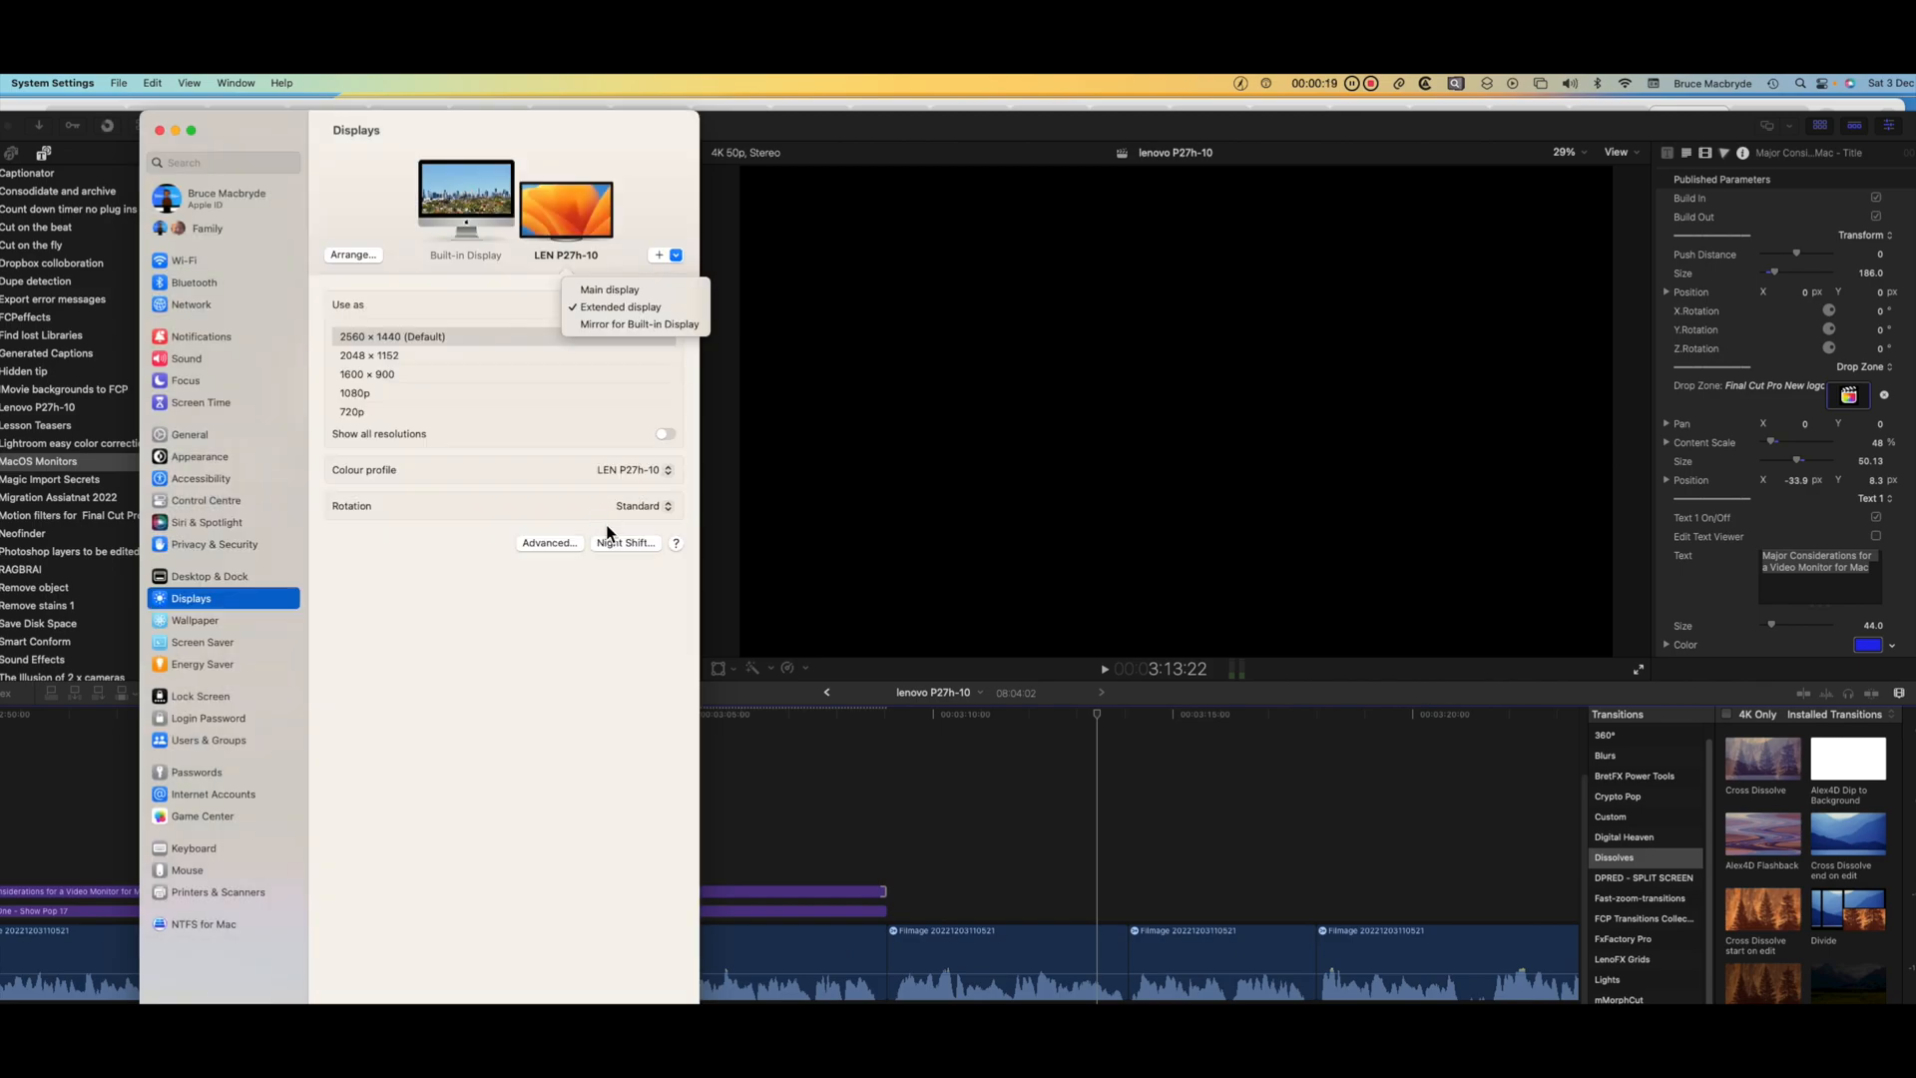
mouse_move(680, 477)
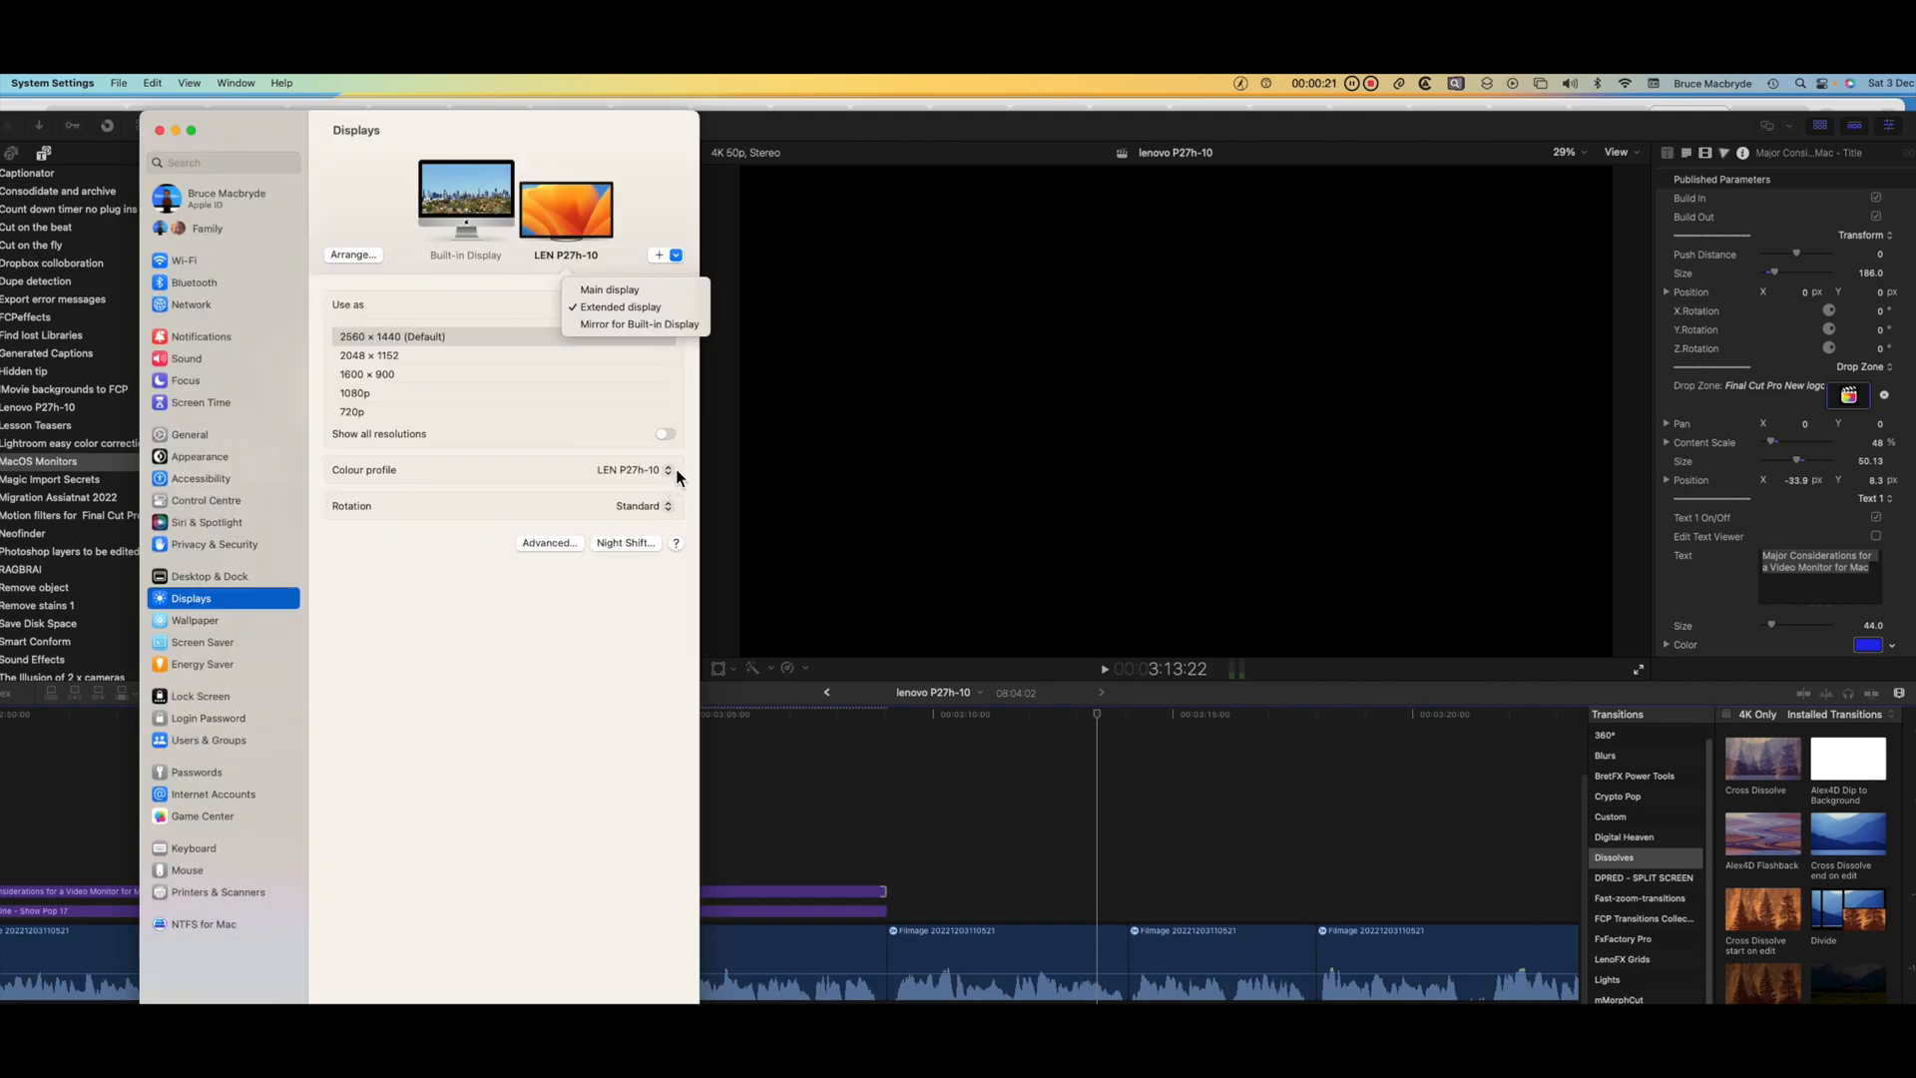
click(621, 307)
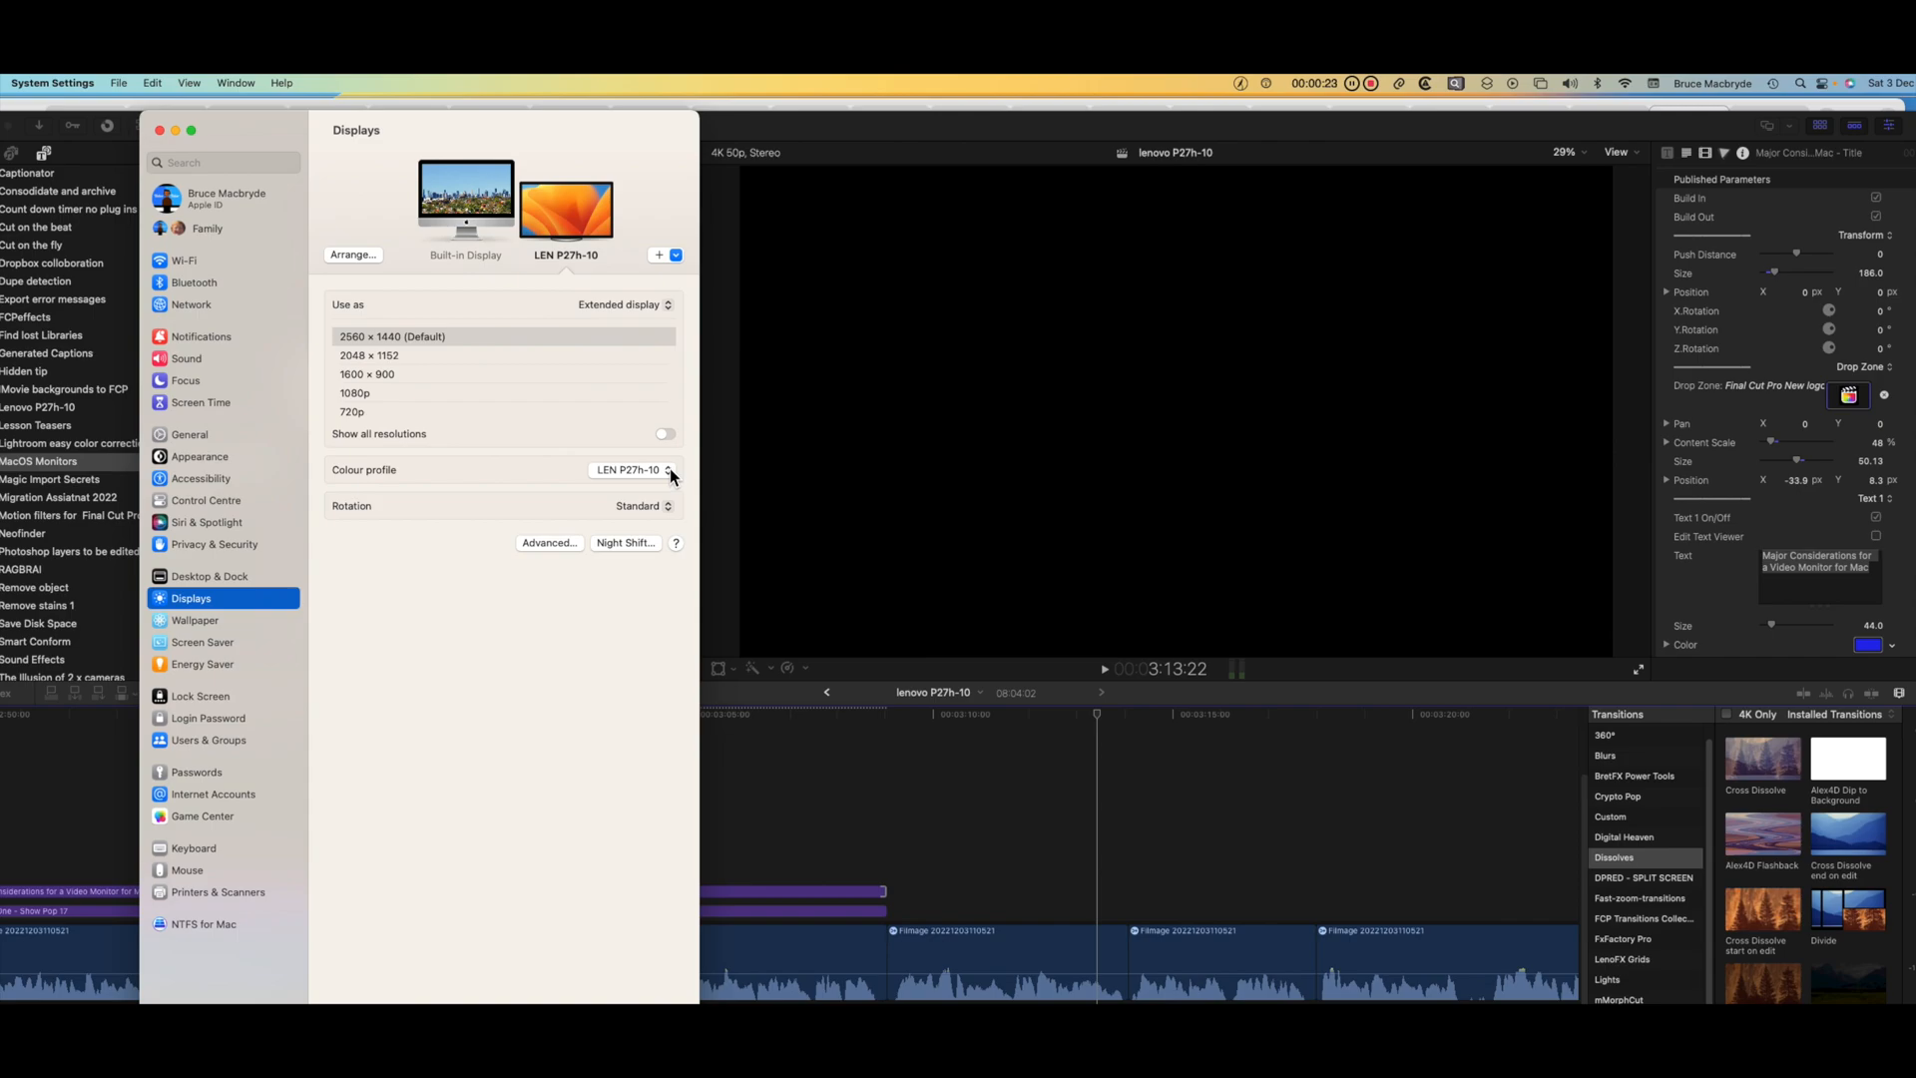
click(630, 469)
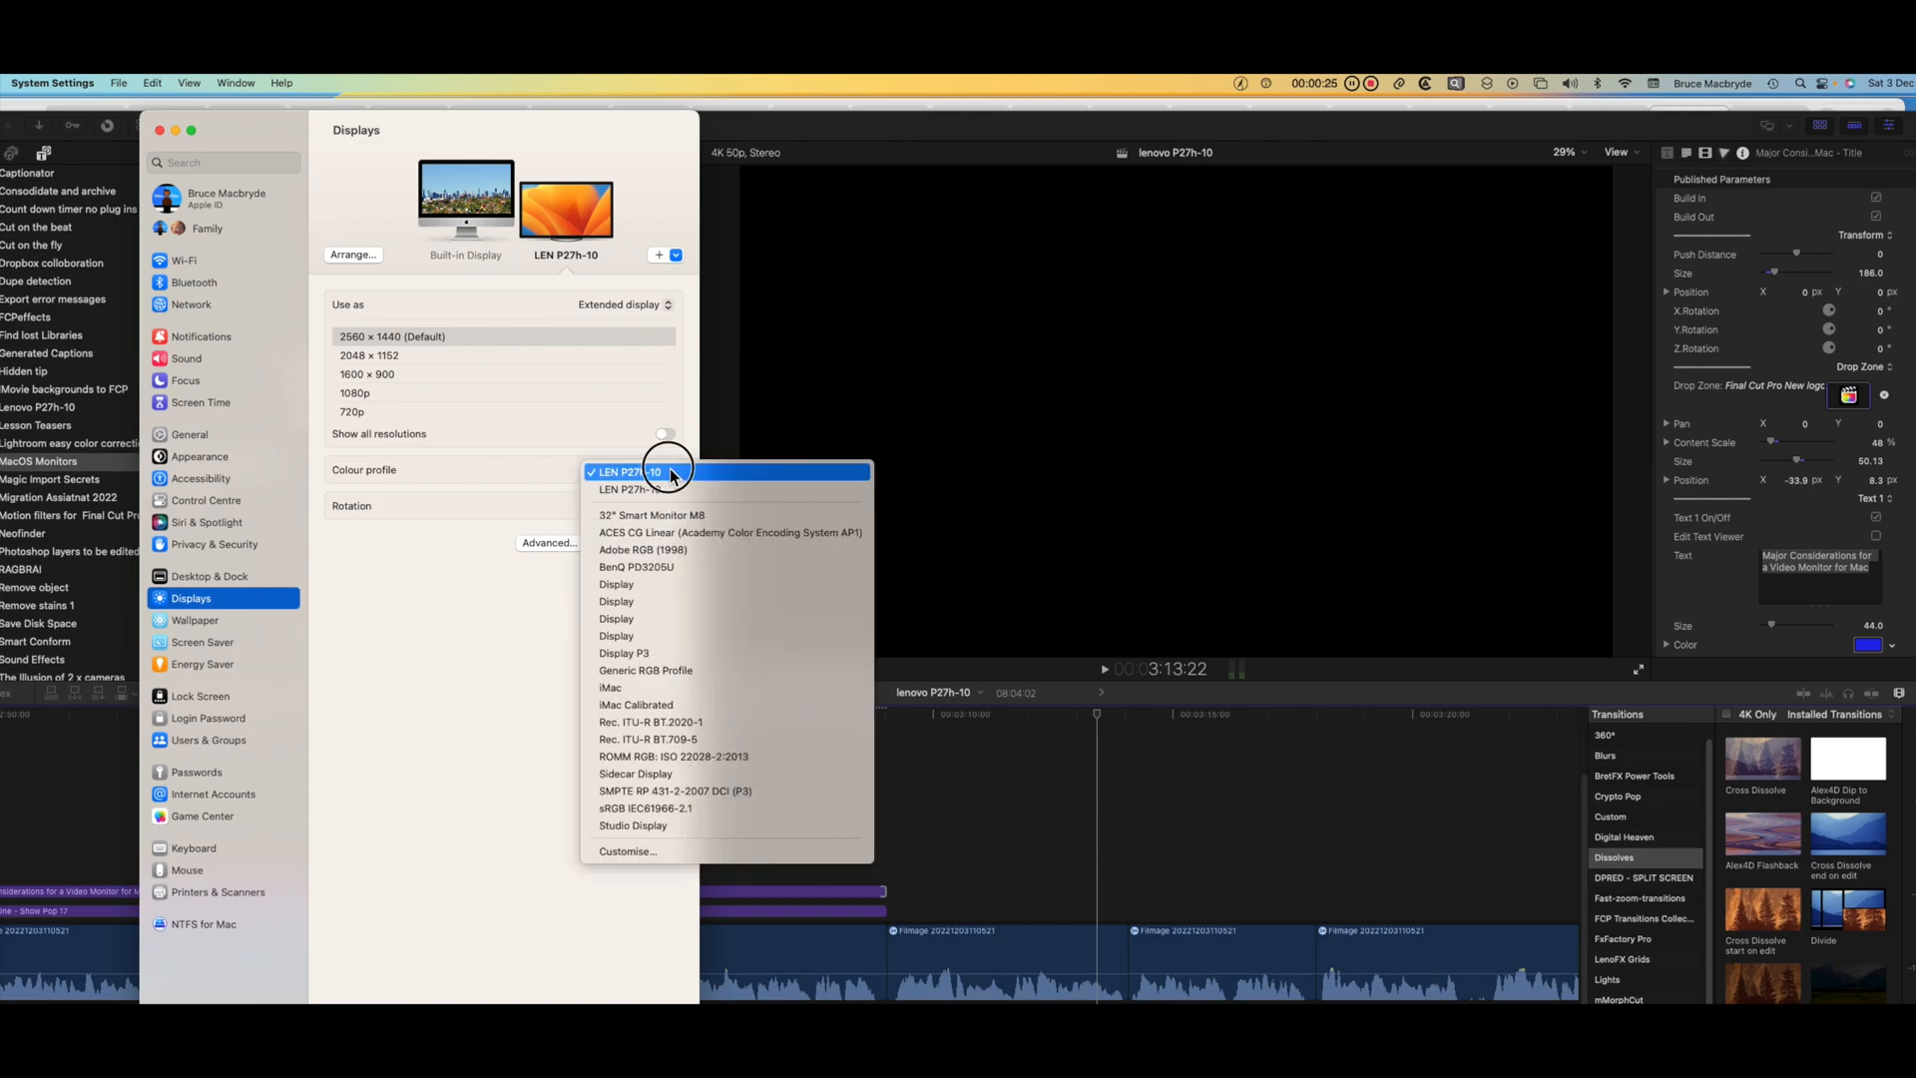
click(630, 473)
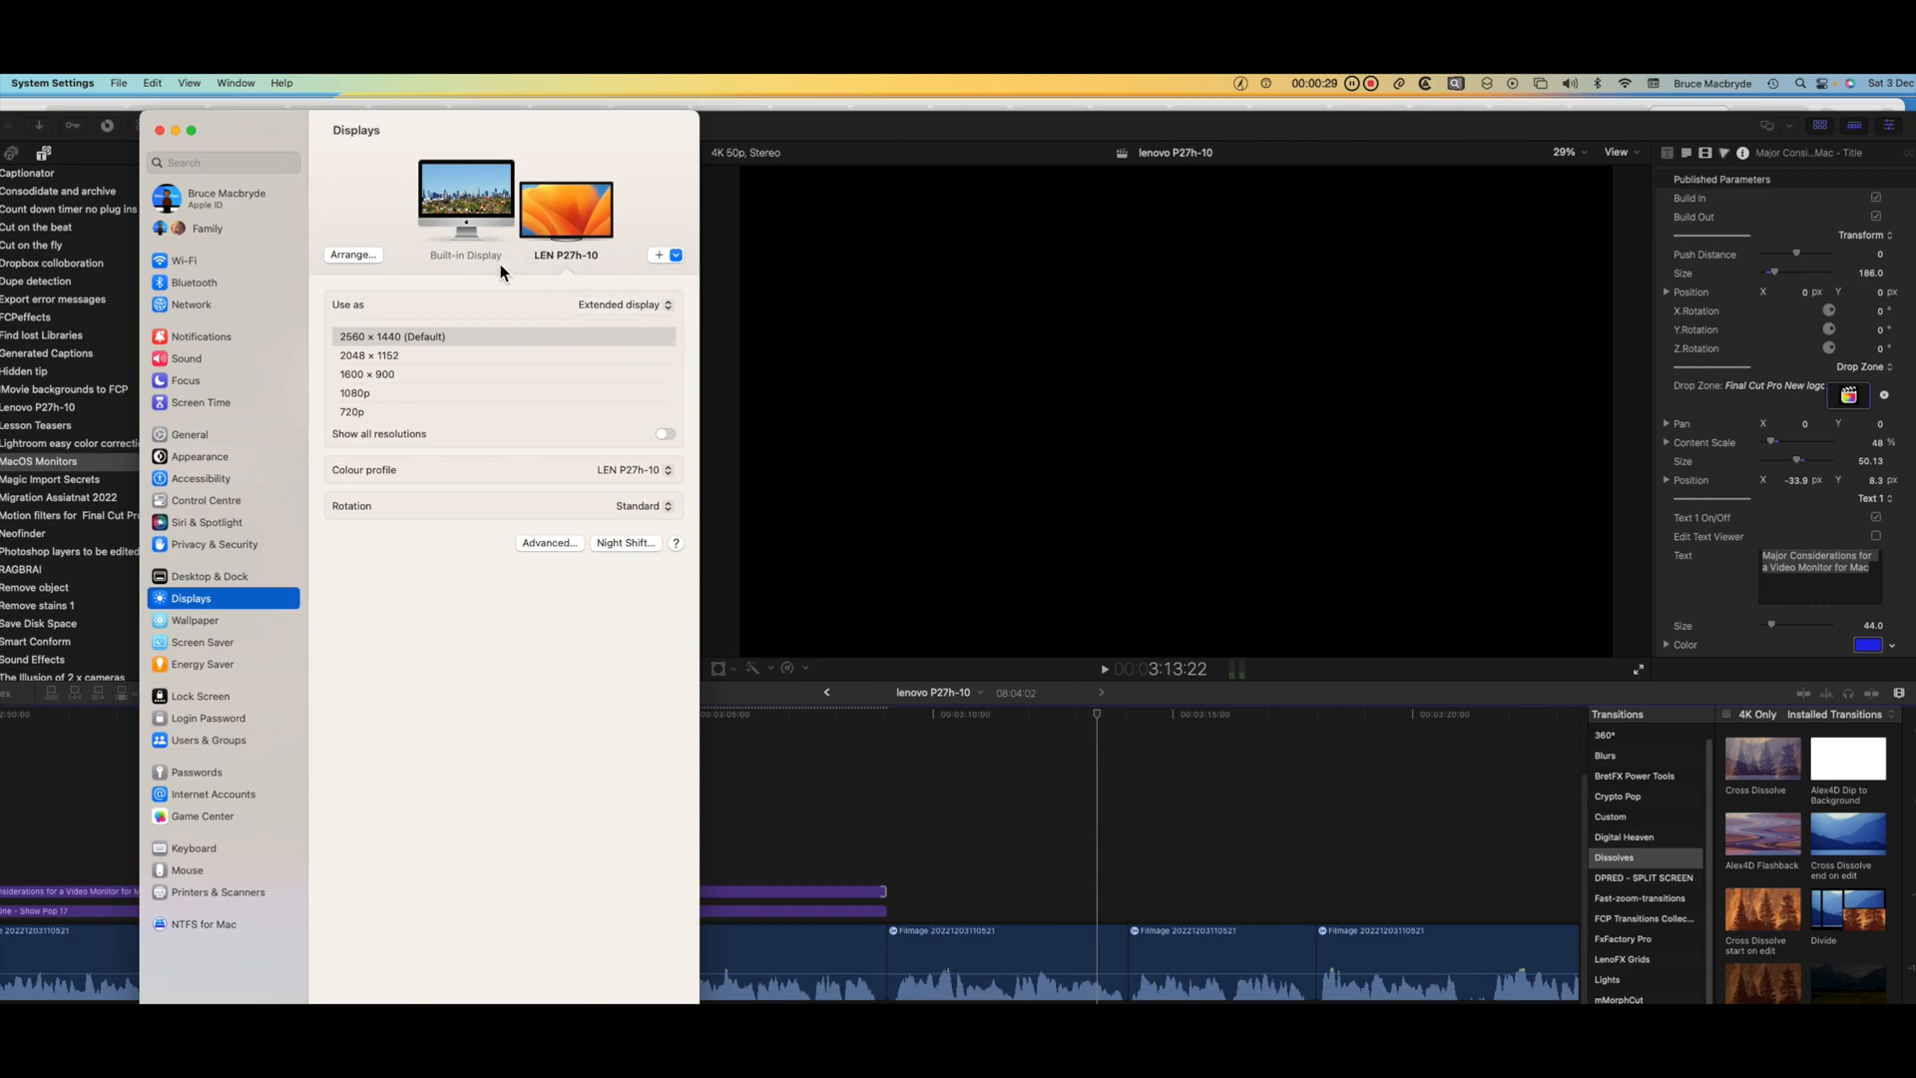
click(466, 196)
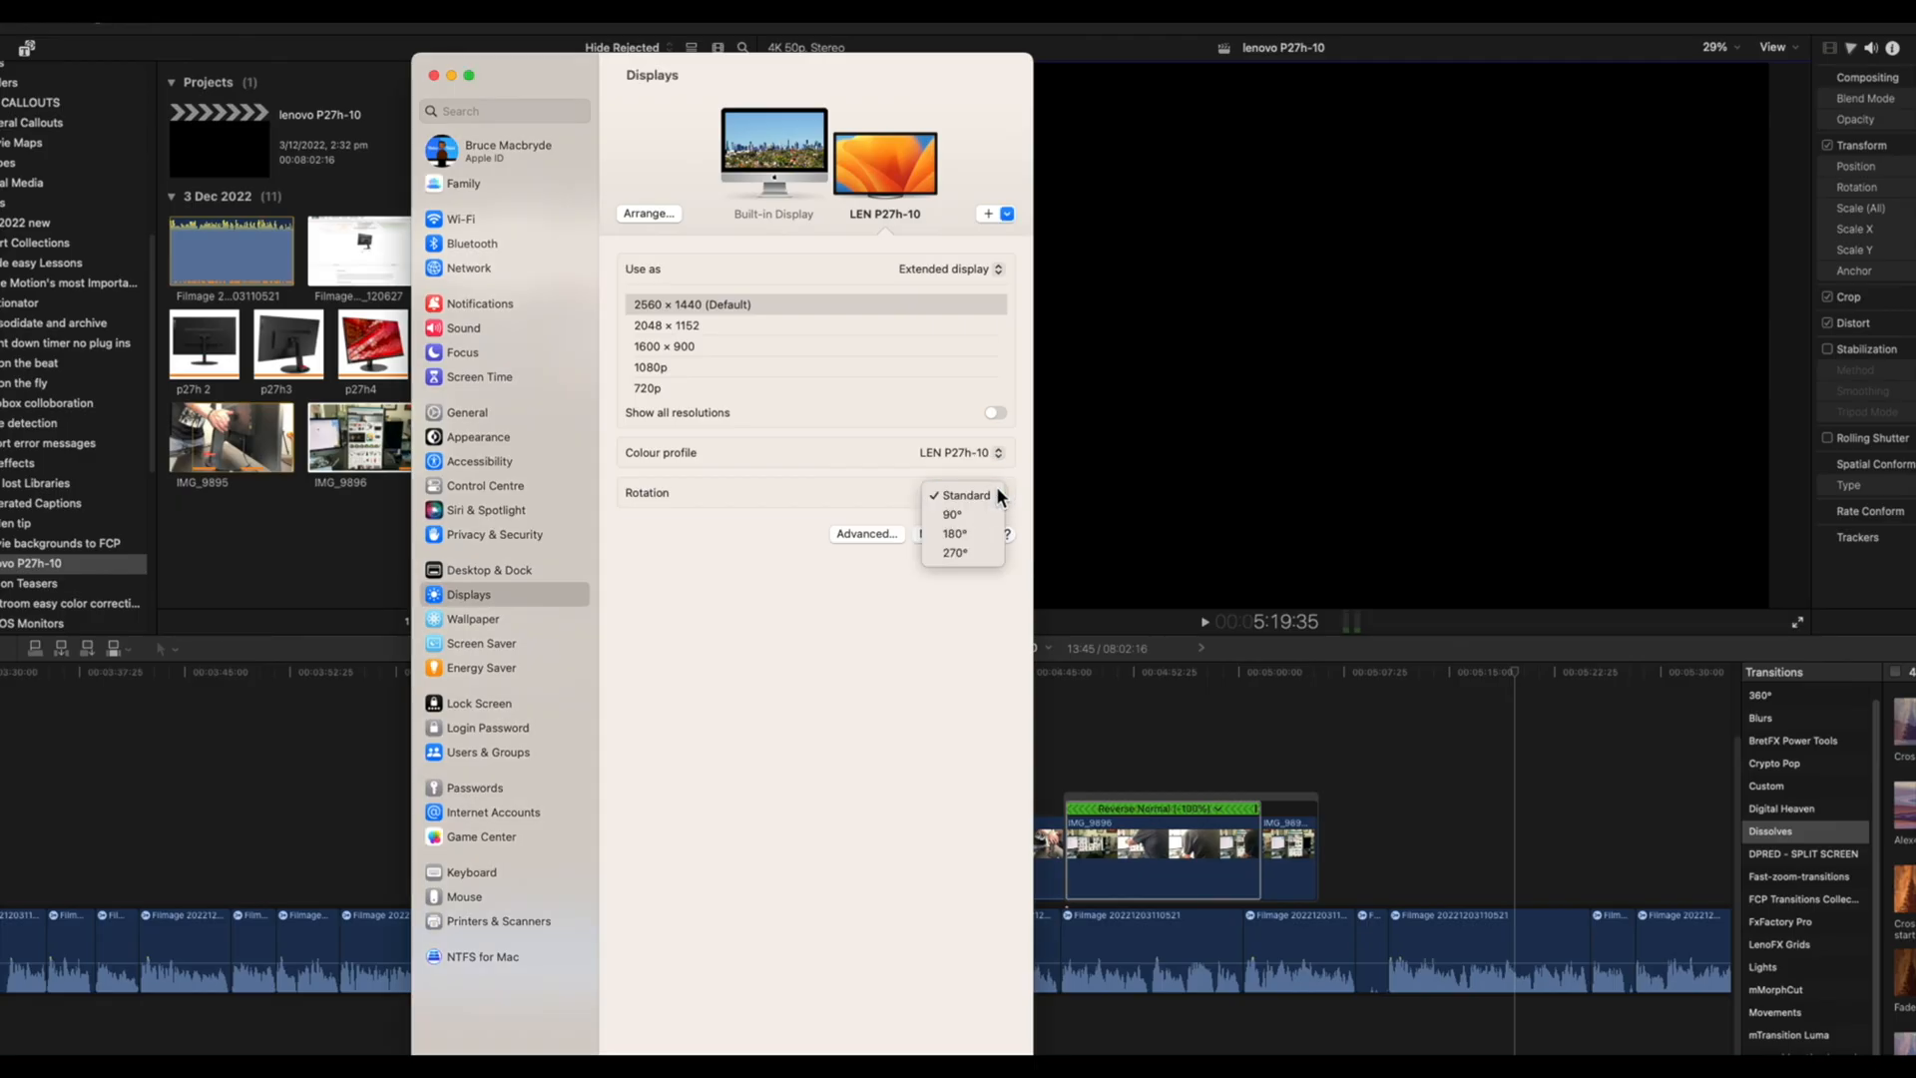
mouse_move(981, 556)
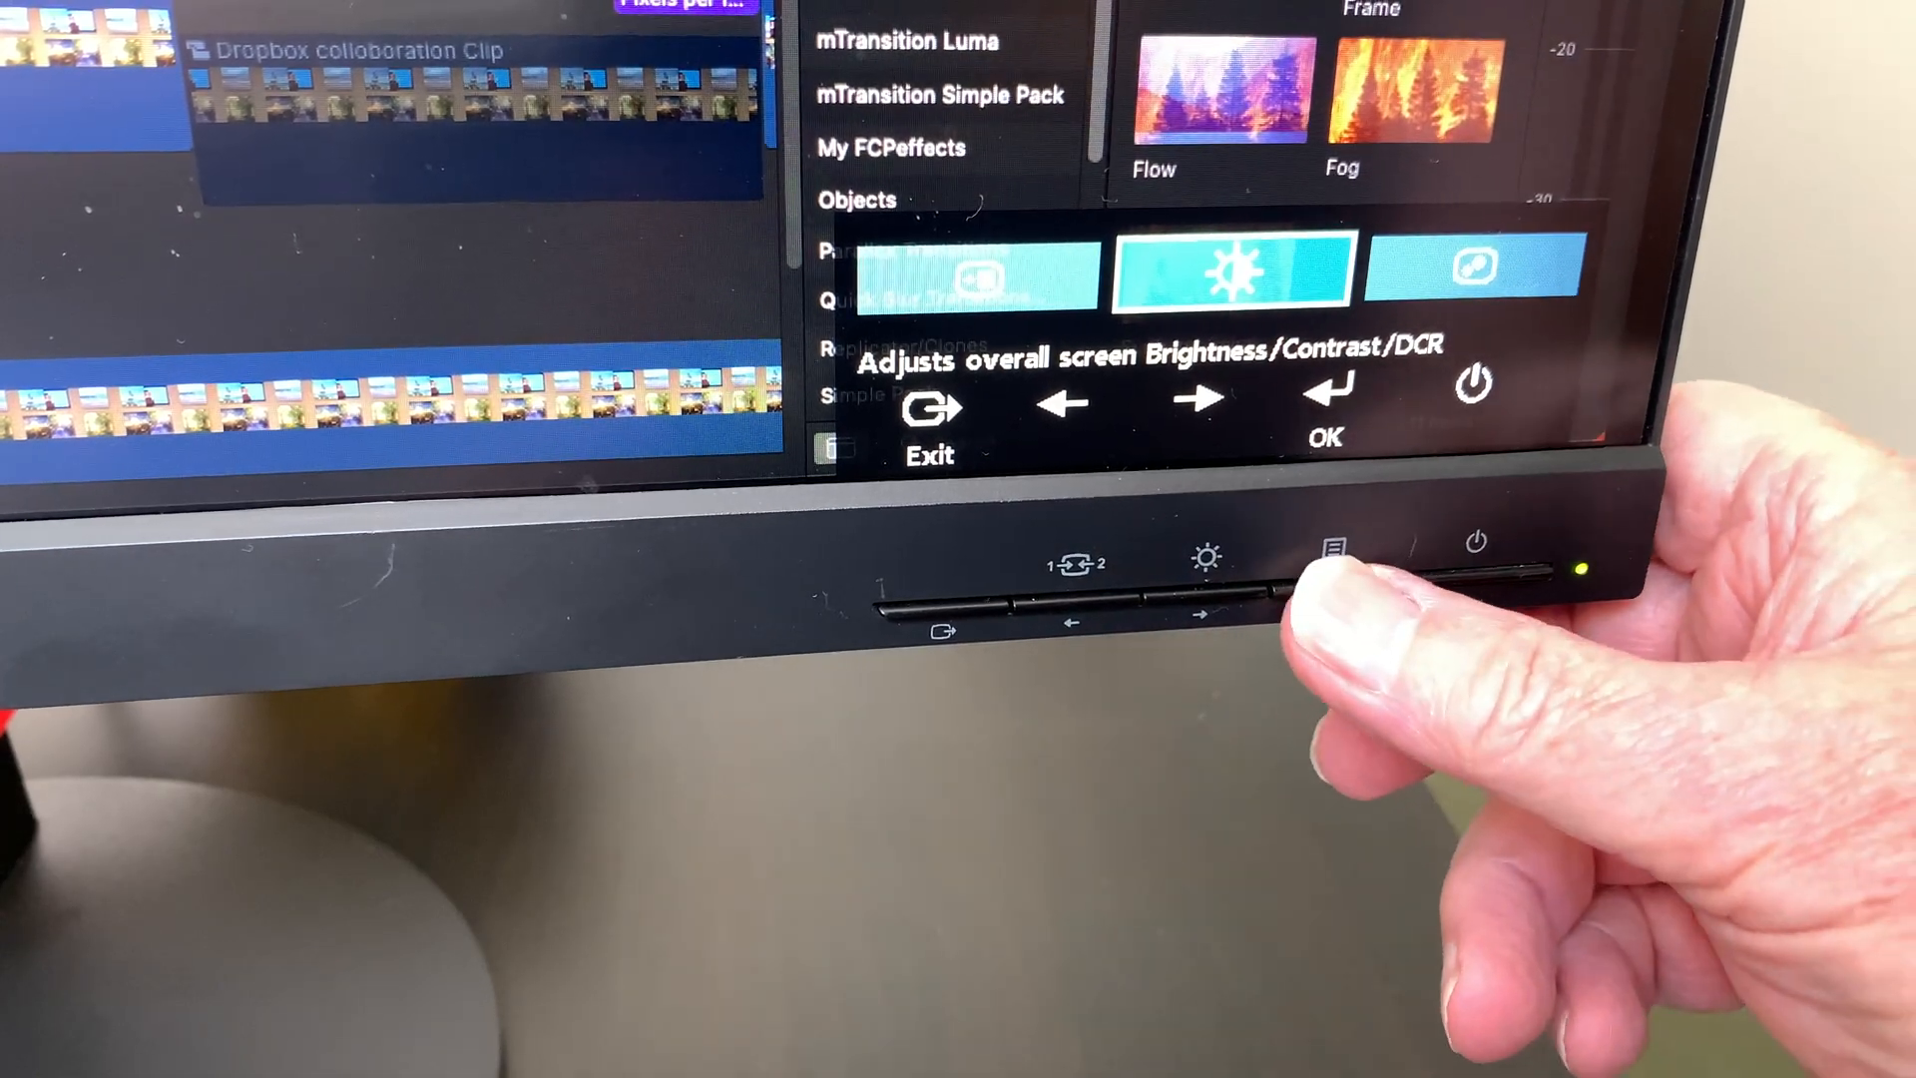
- Bring up the VideoTutors YouTube page listing Final Cut Pro tutorials
click(1331, 550)
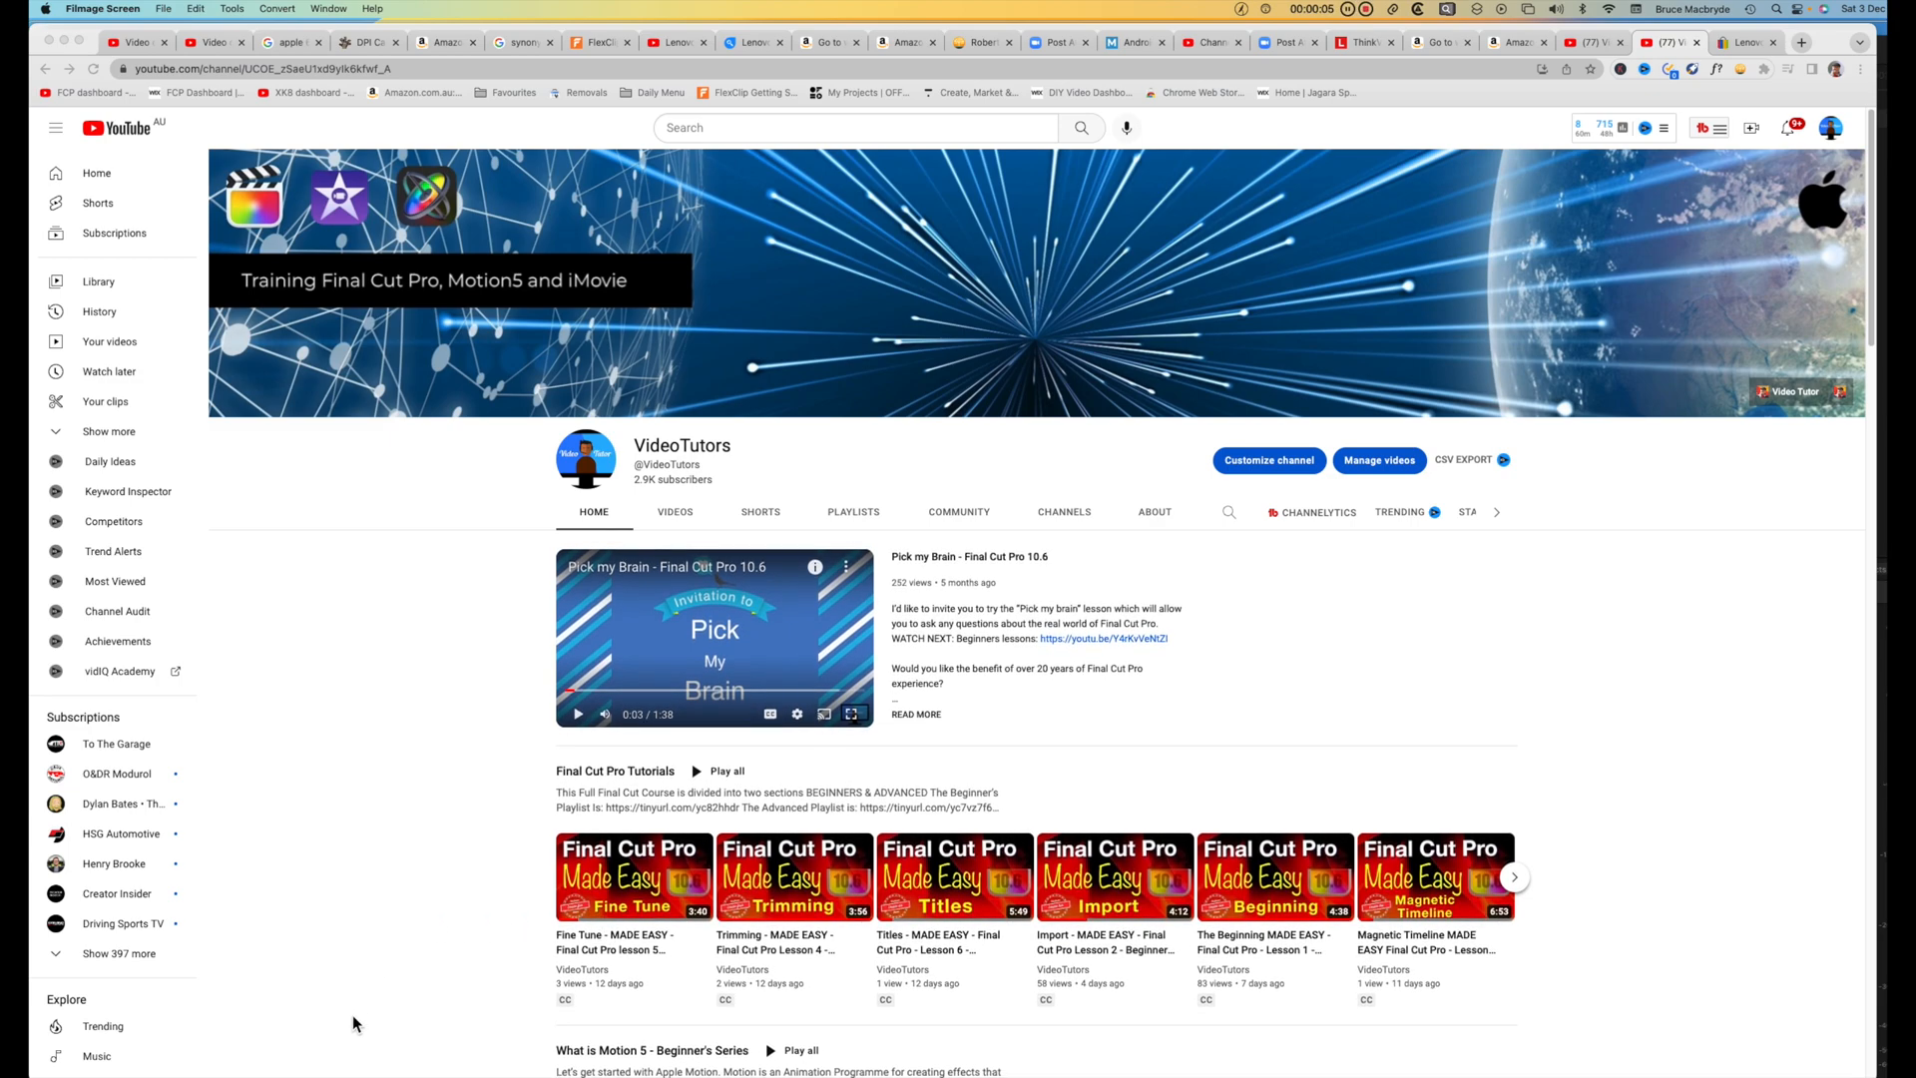
- Scroll the VideoTutors channel page through its Final Cut Pro, Motion and iMovie playlists
scroll(down, 3)
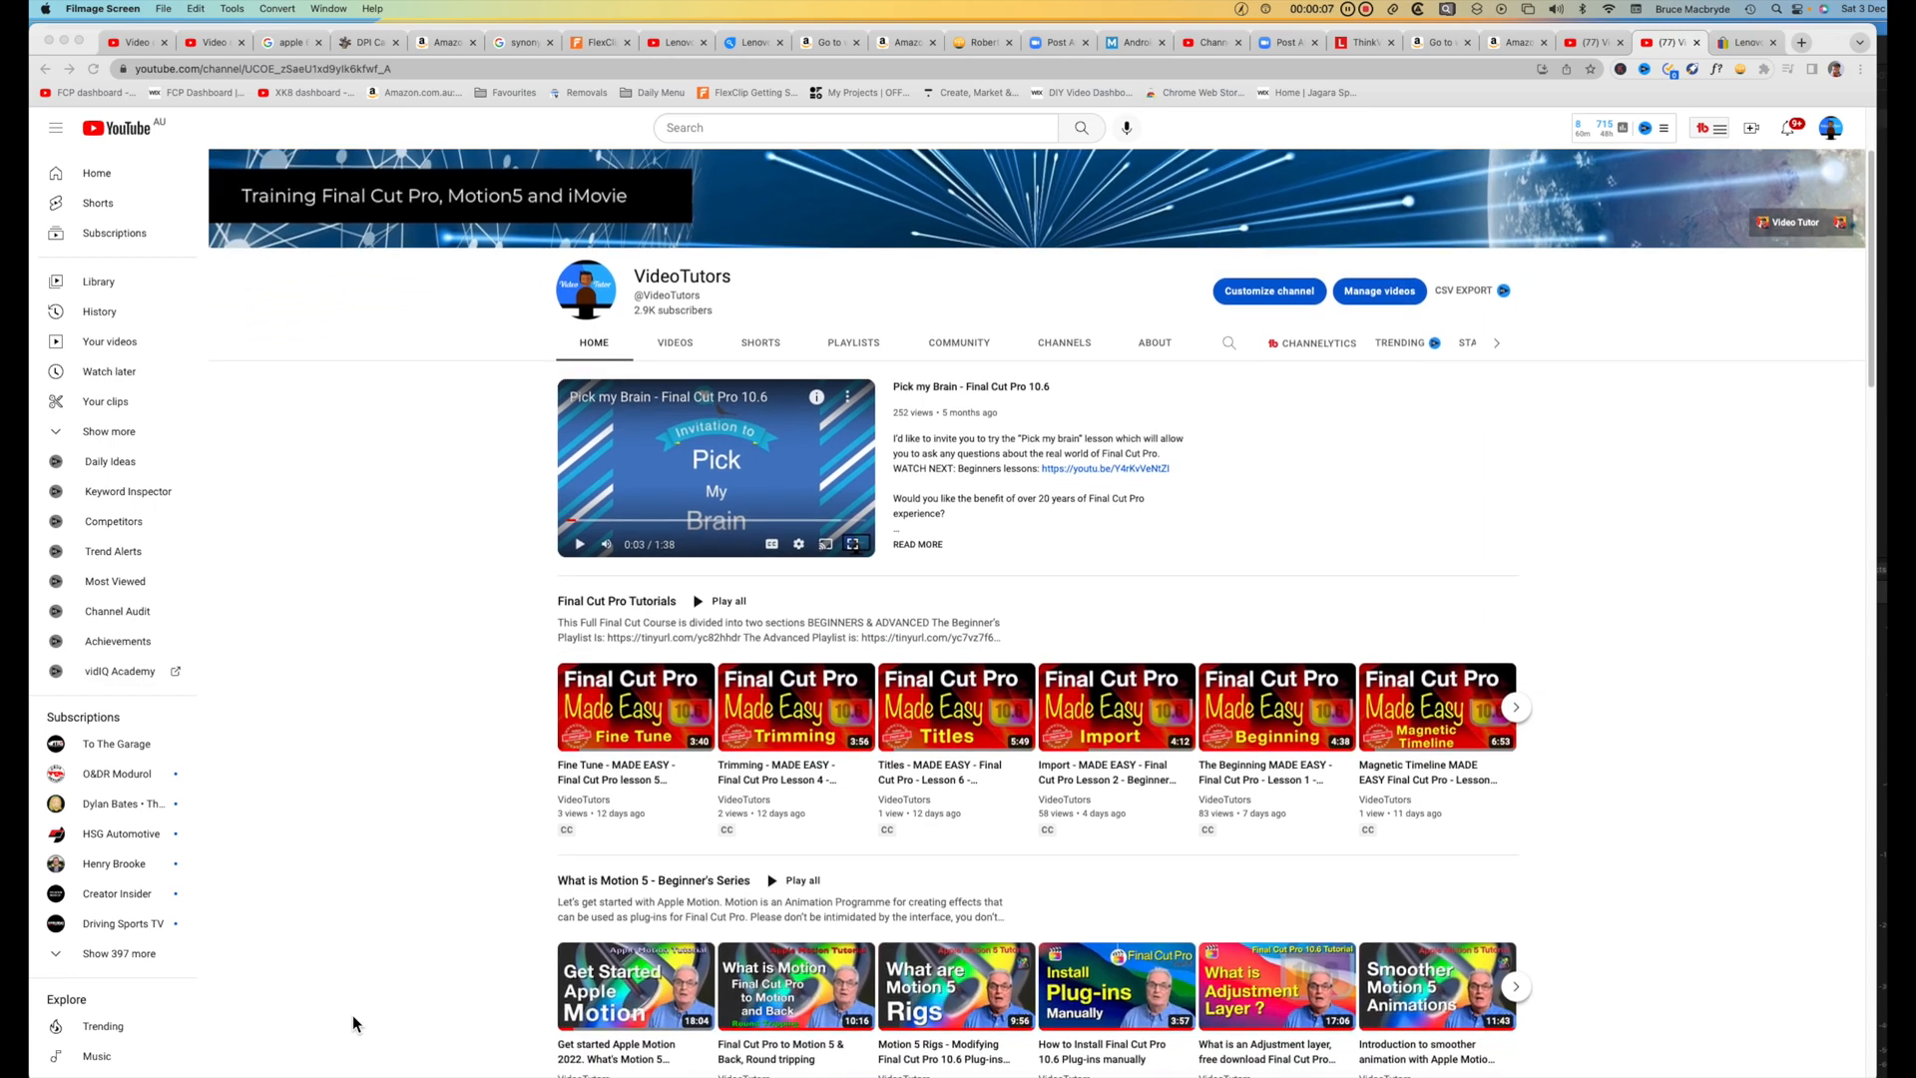
scroll(down, 3)
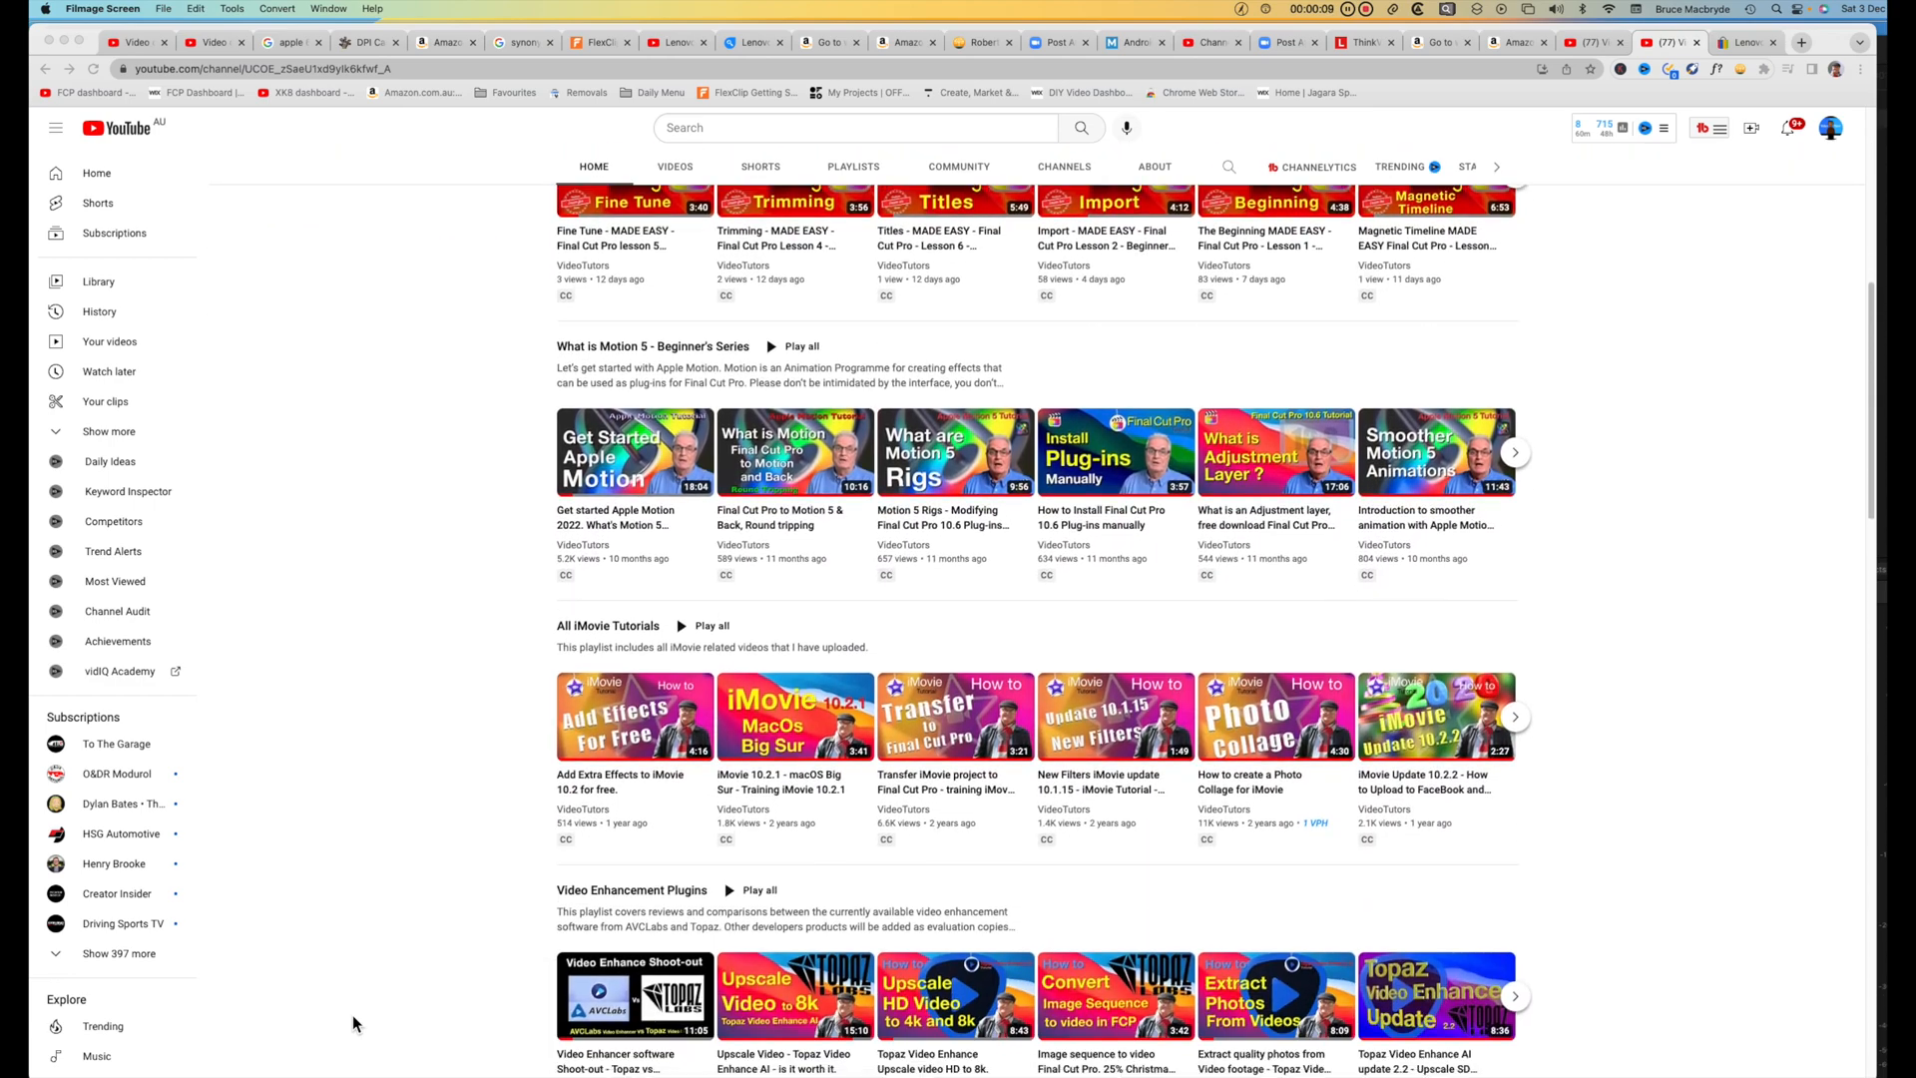
scroll(down, 3)
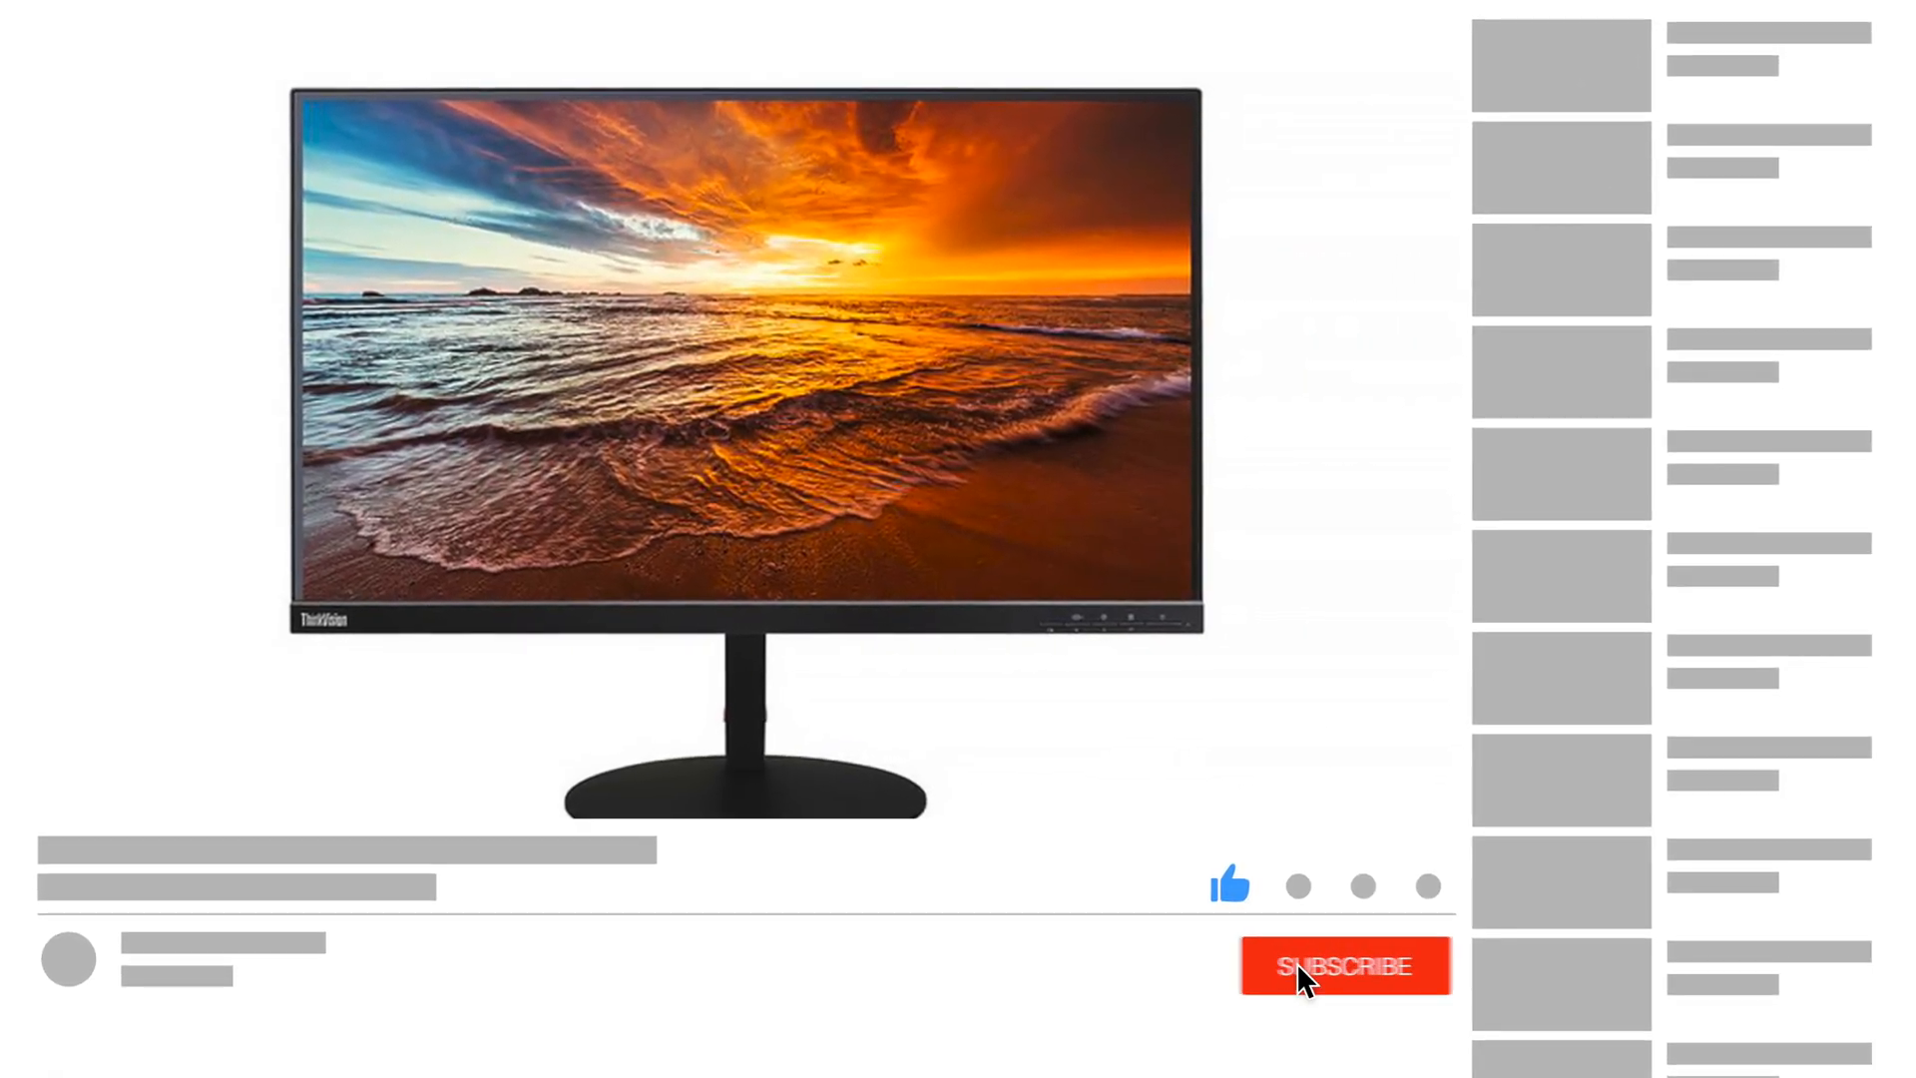
- Click the red Subscribe button beneath the ThinkVision monitor video
click(1345, 966)
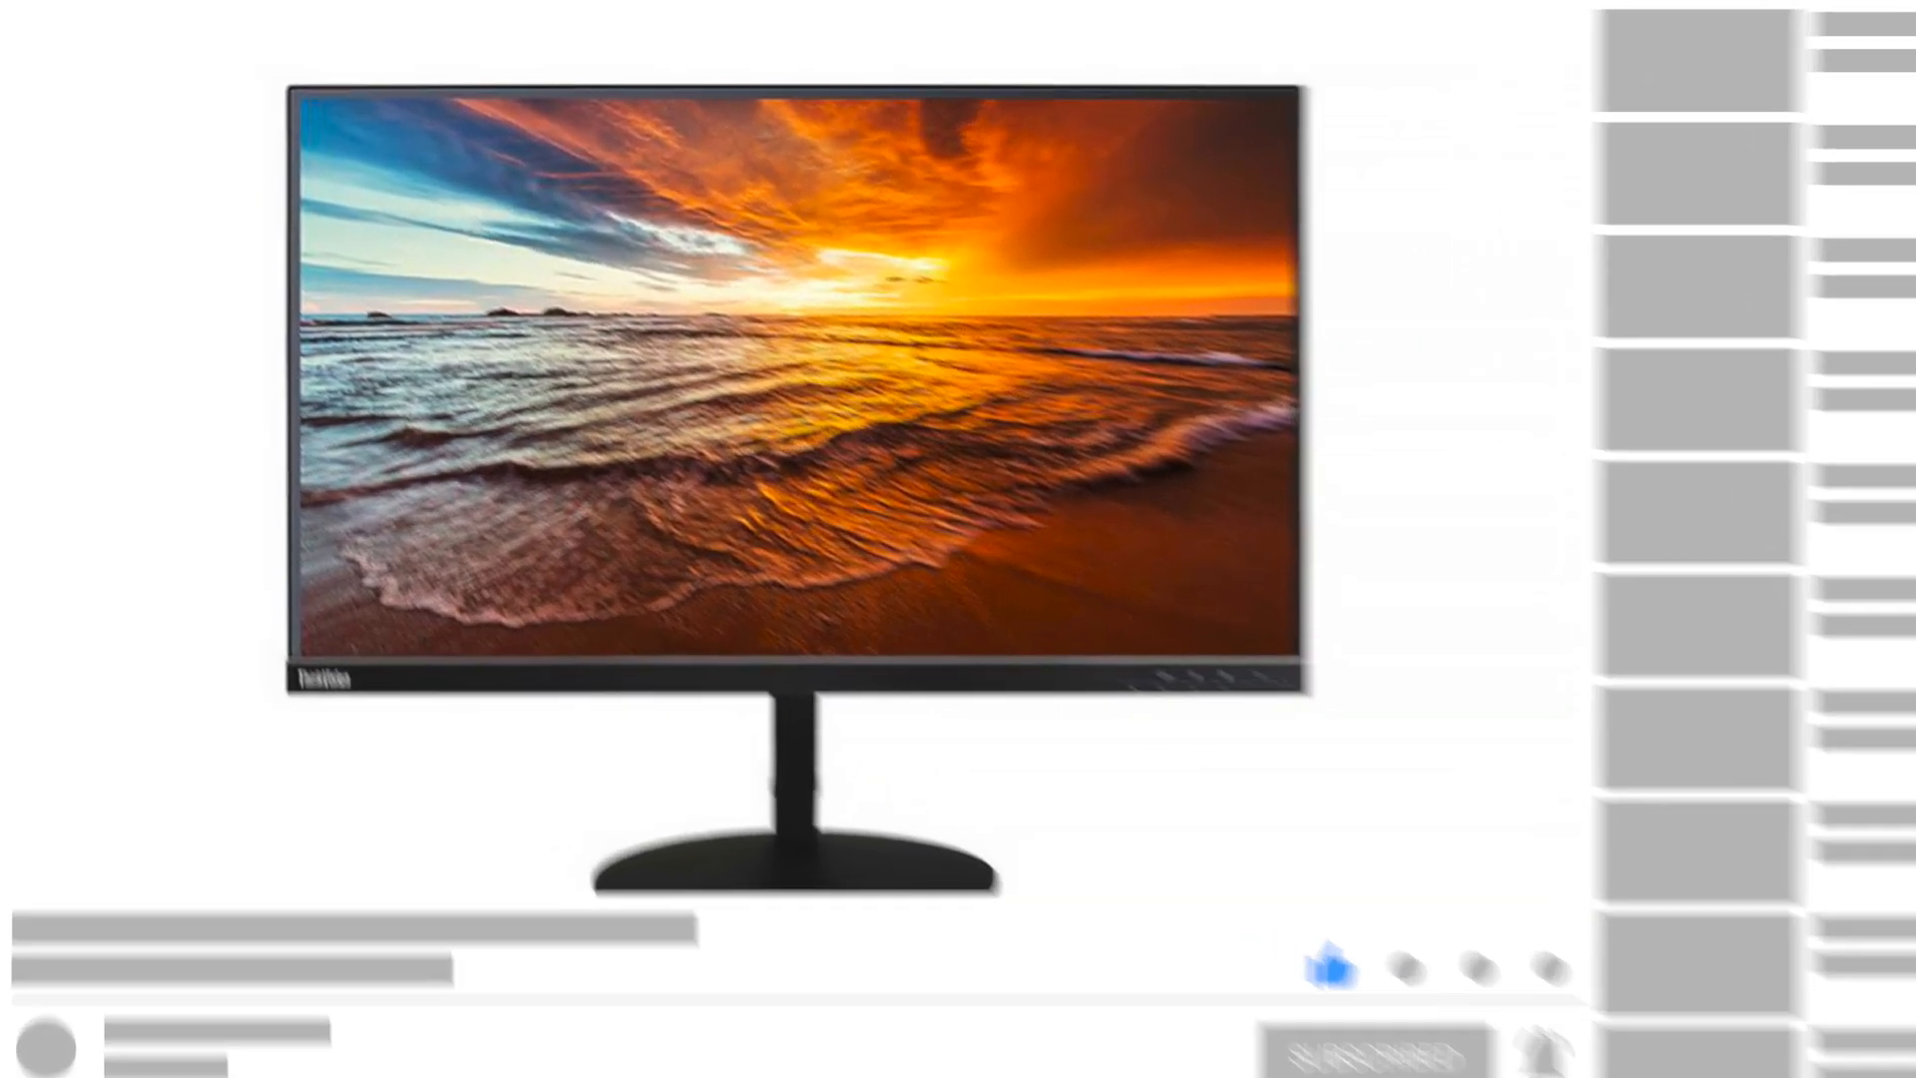